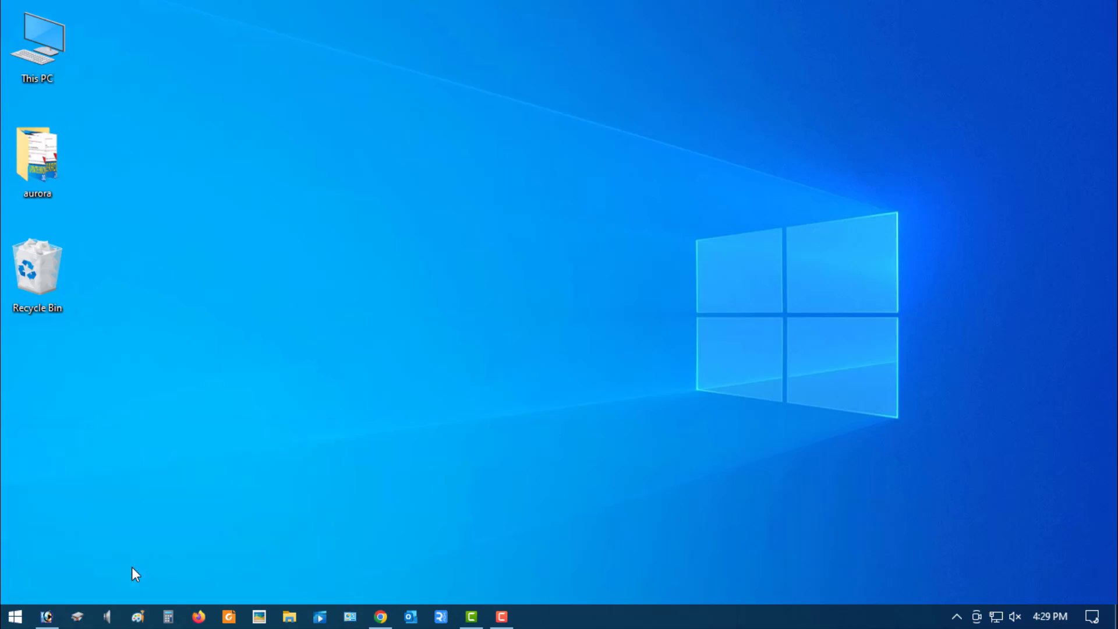
- Open the 192.168.1.3 network share, move the credentials prompt, and enter a password
left_click(289, 616)
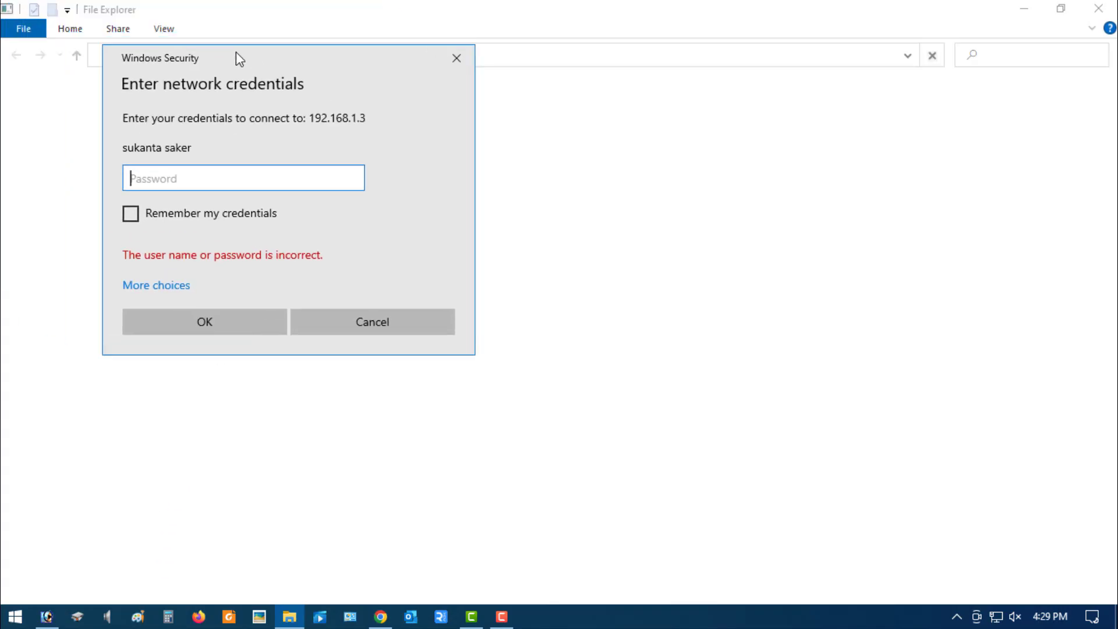
left_click_drag(239, 58, 467, 70)
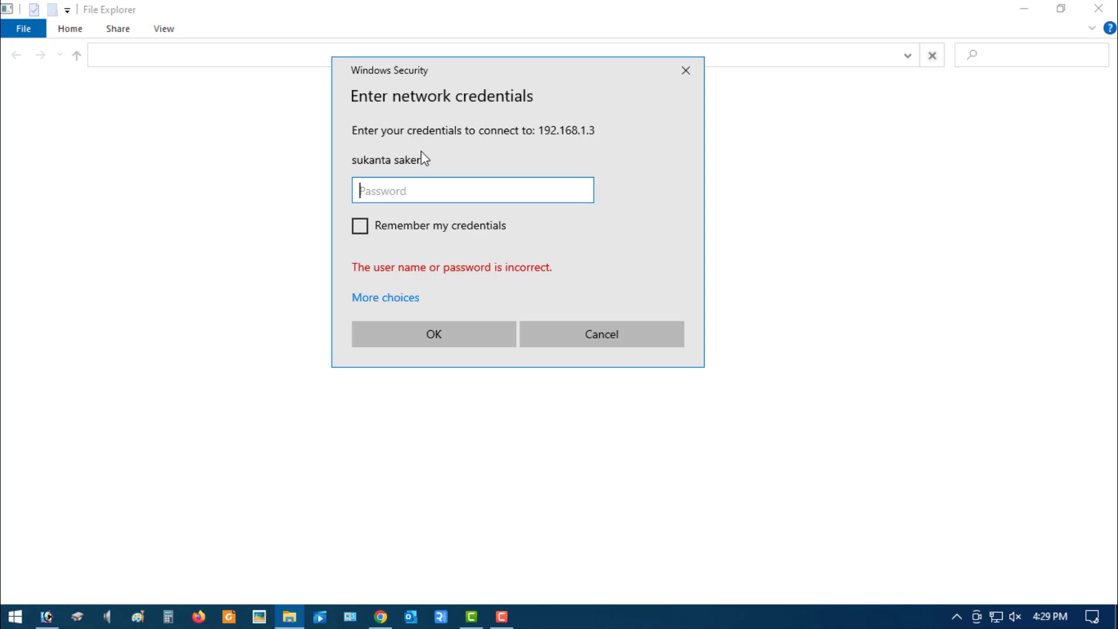
mouse_move(391, 260)
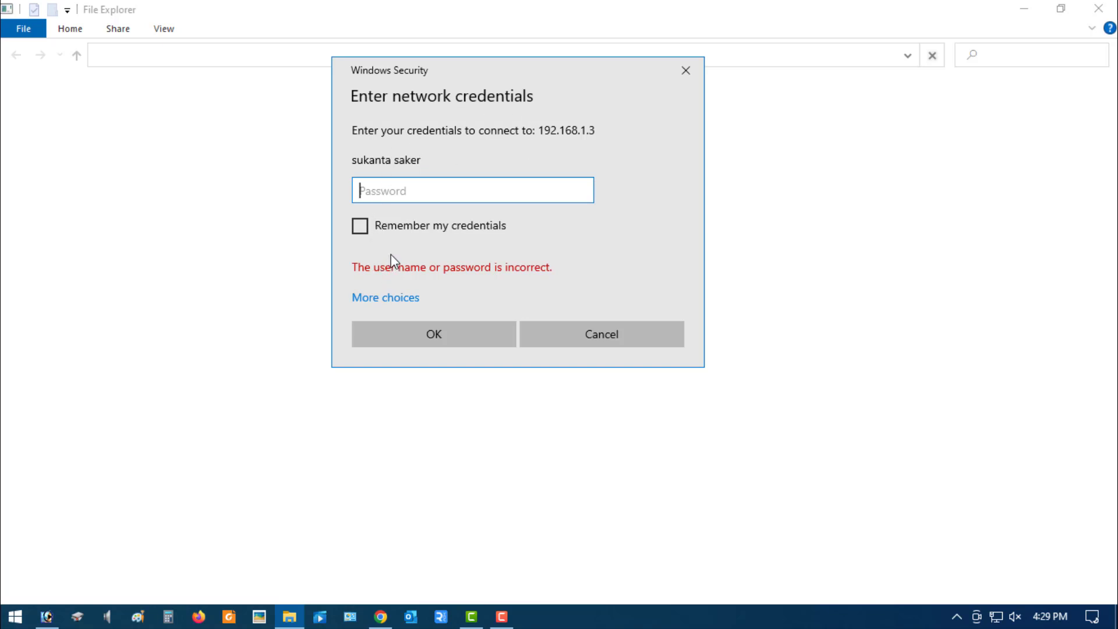
type("••••")
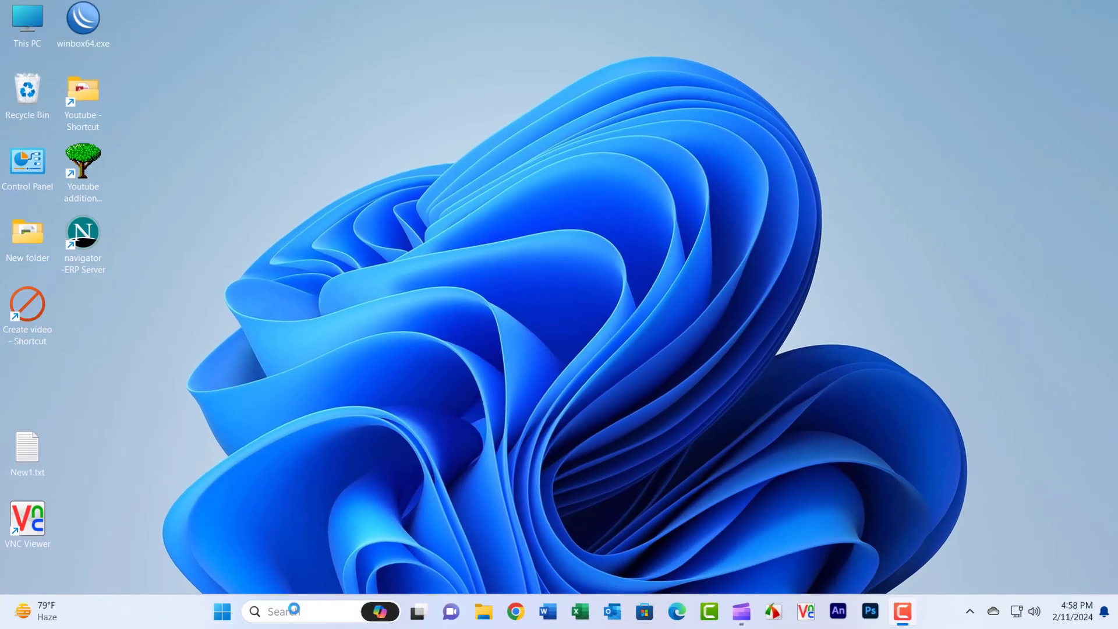
- Search 'control Panel' from the taskbar and launch Control Panel
type("control Panel")
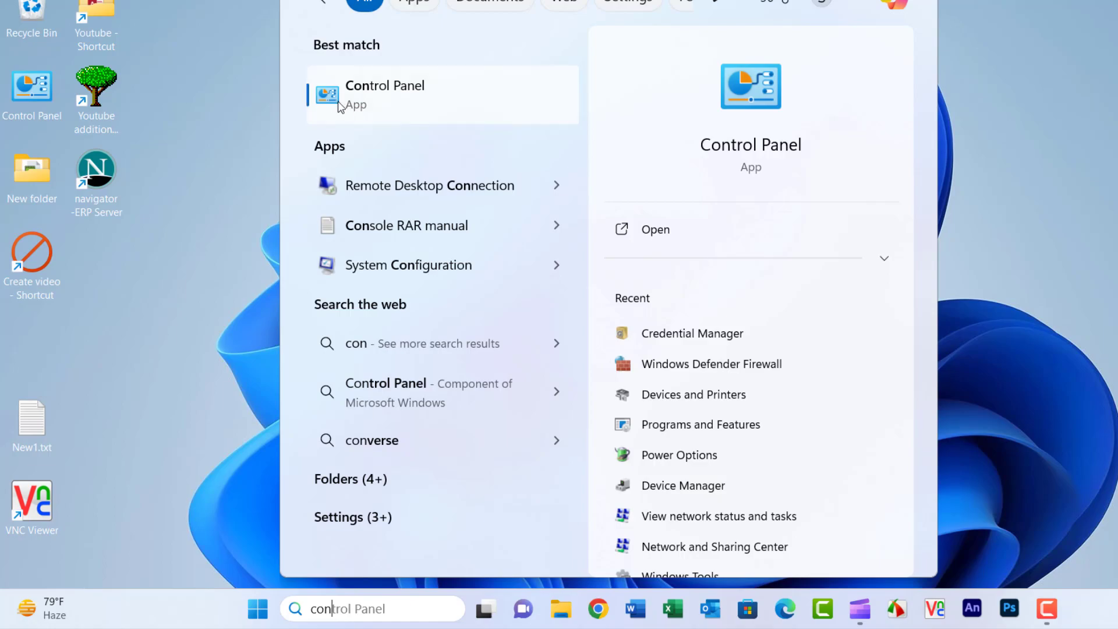
left_click(385, 94)
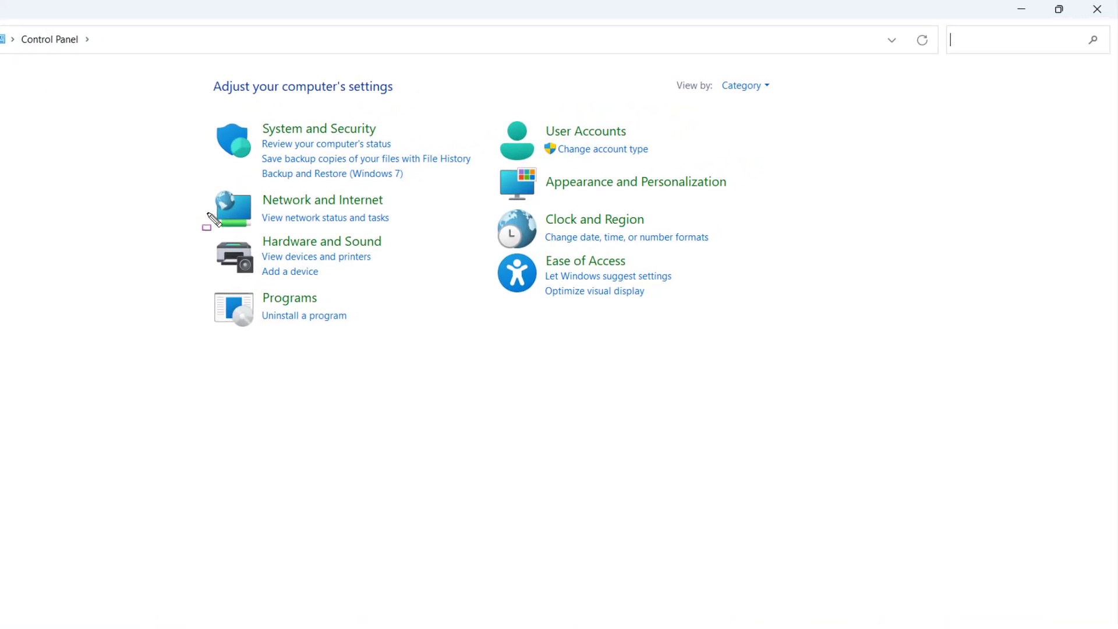
mouse_move(419, 232)
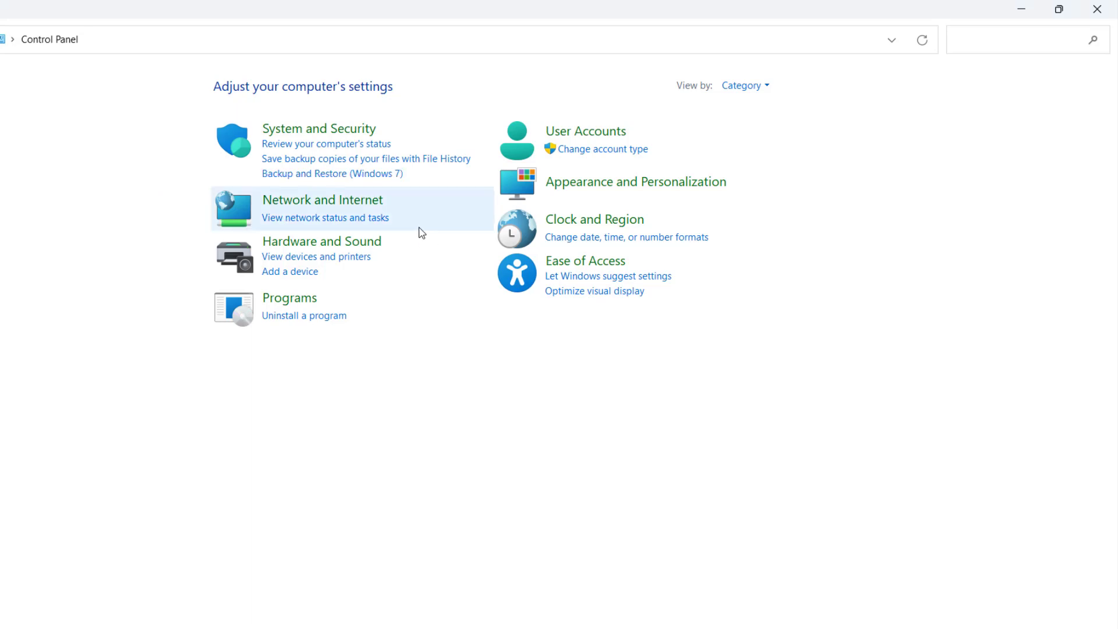
- Go through Network and Internet to the Network and Sharing Center
left_click(321, 200)
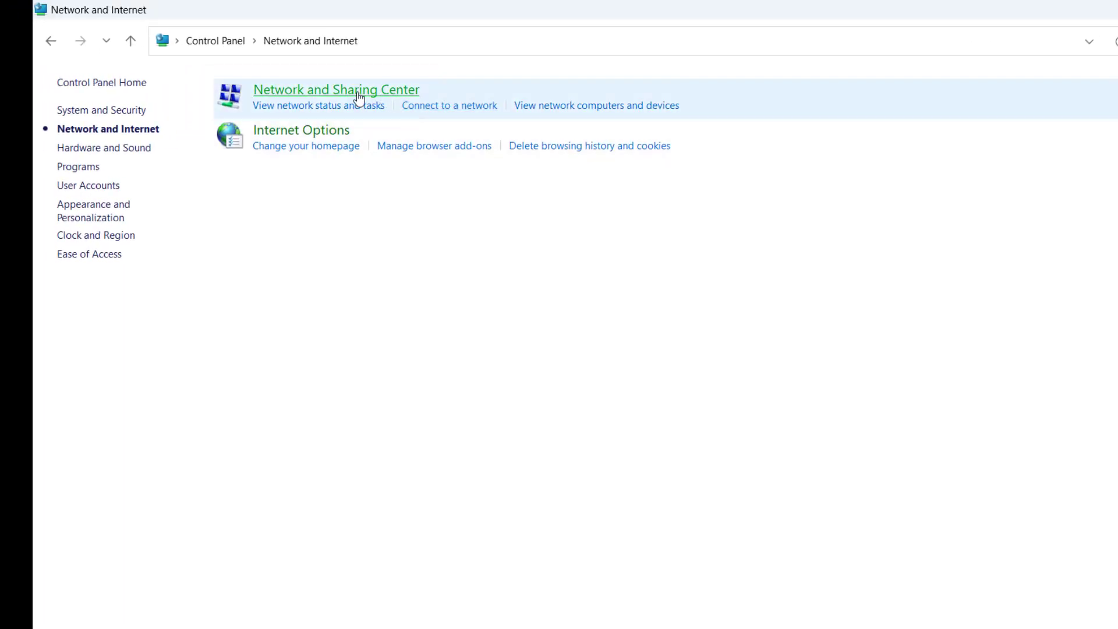
left_click(335, 89)
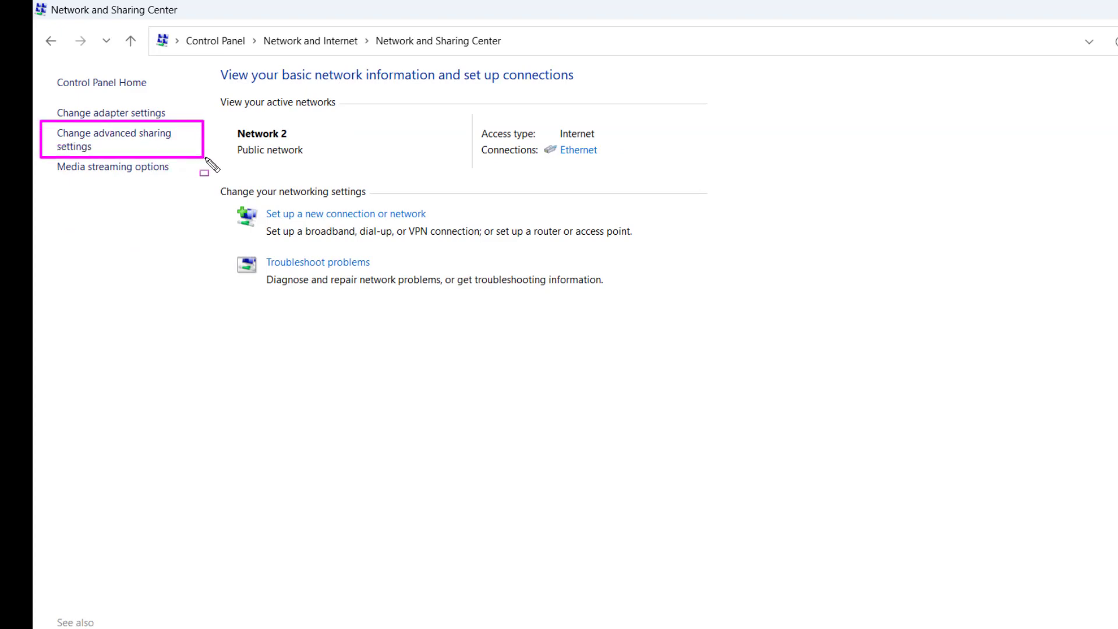
- Open Change advanced sharing settings from the left pane
left_click(114, 139)
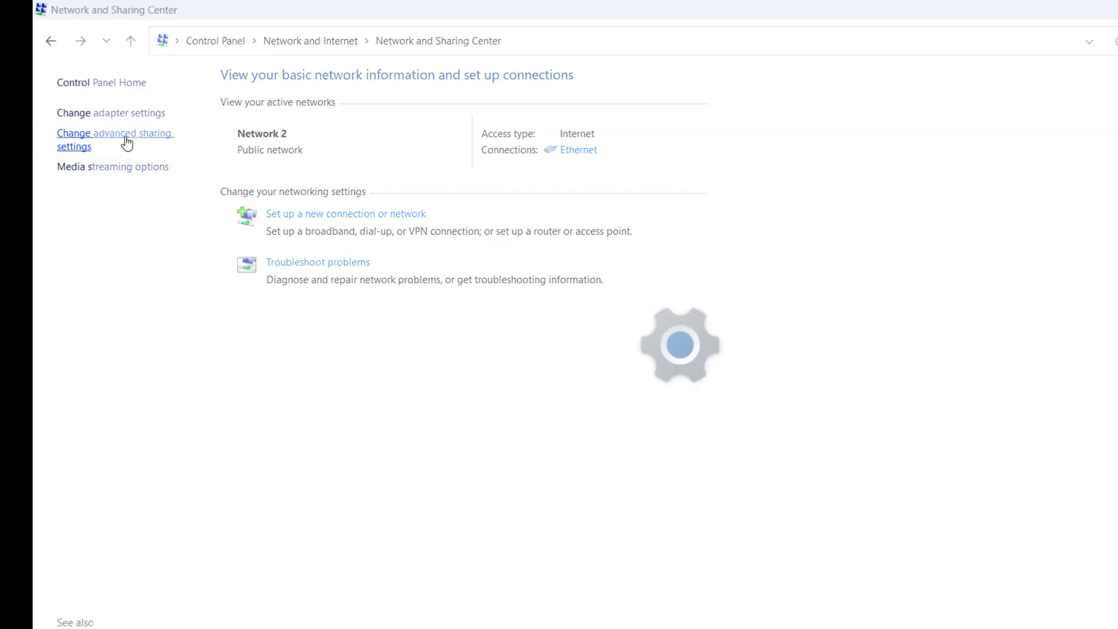
left_click(115, 139)
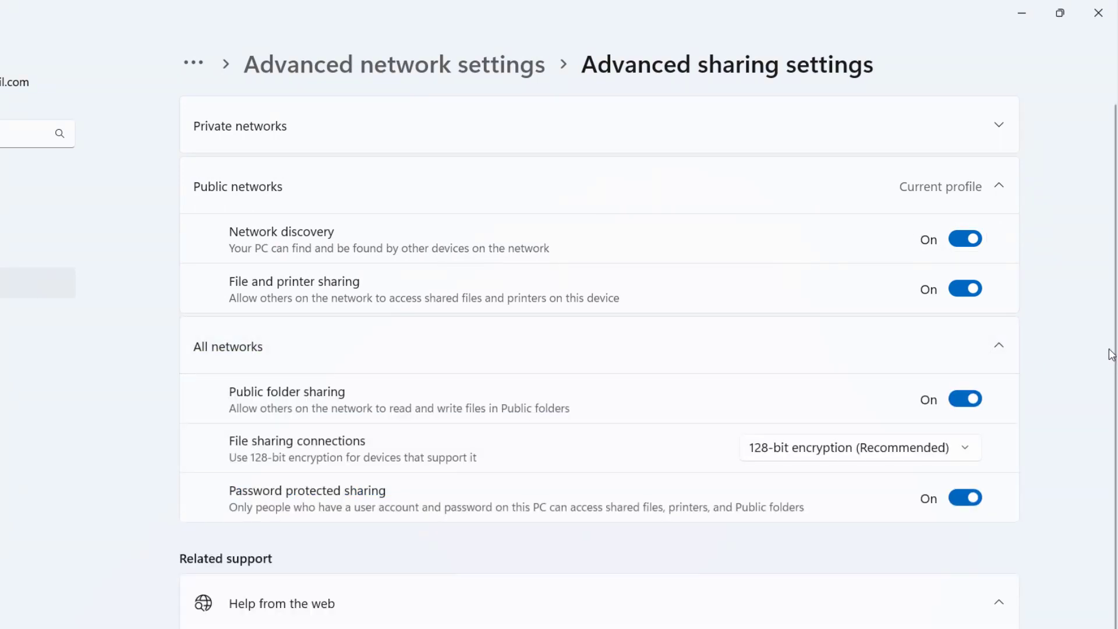
- Switch Password protected sharing under All networks to Off and close Settings
scroll("down", 3)
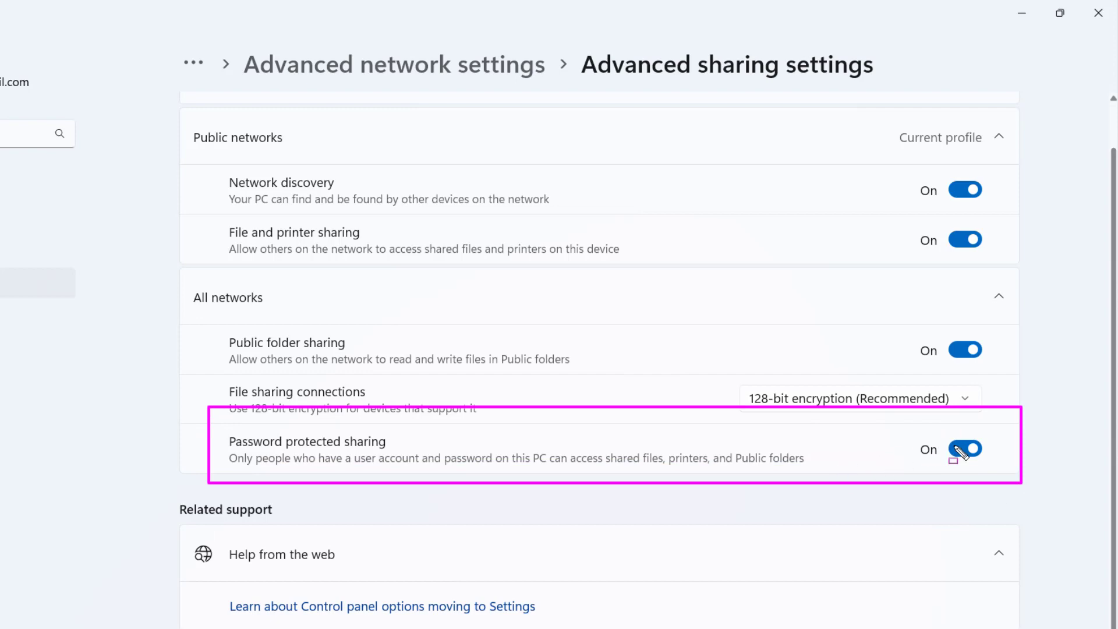
left_click(964, 448)
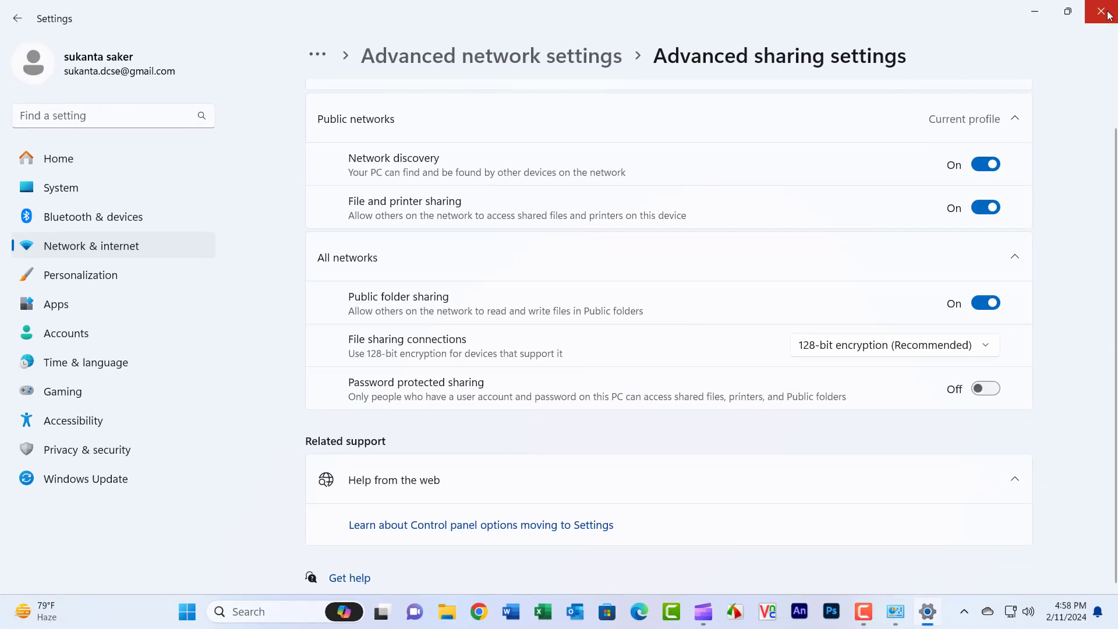
left_click(1104, 13)
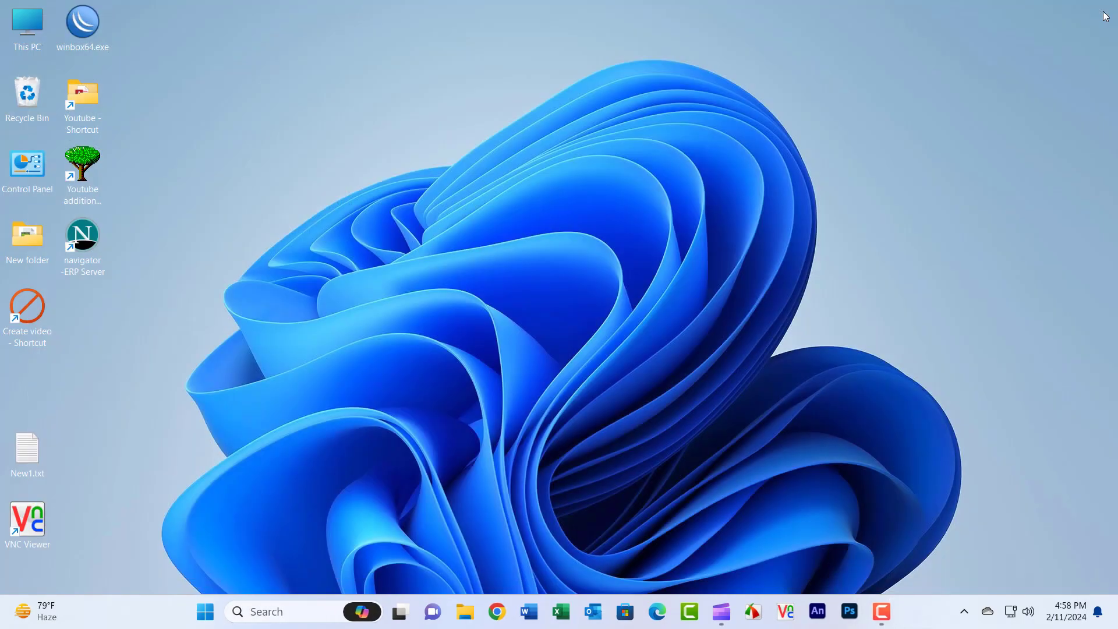